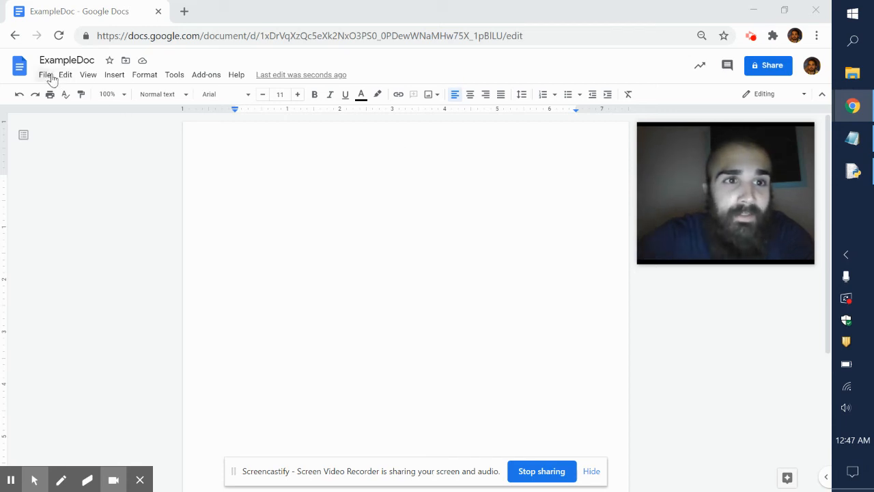
- Show ExampleDoc's document details: My Drive location, owner, modified and created times
click(46, 75)
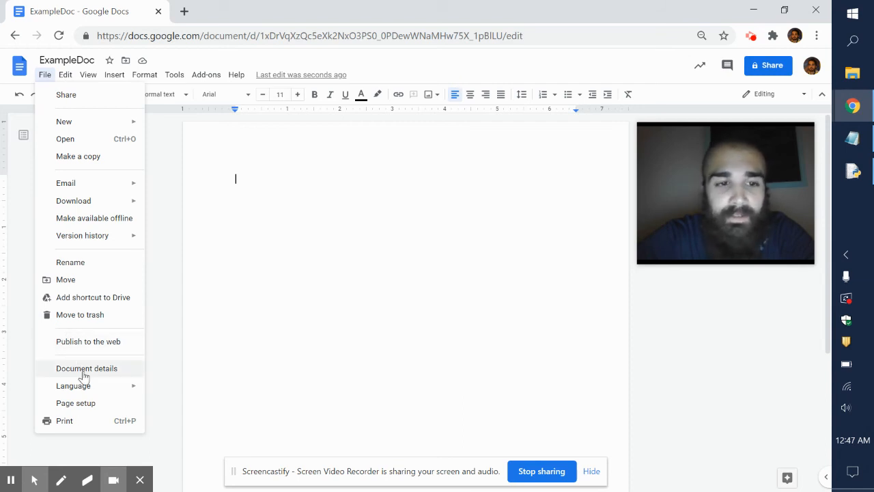
click(86, 368)
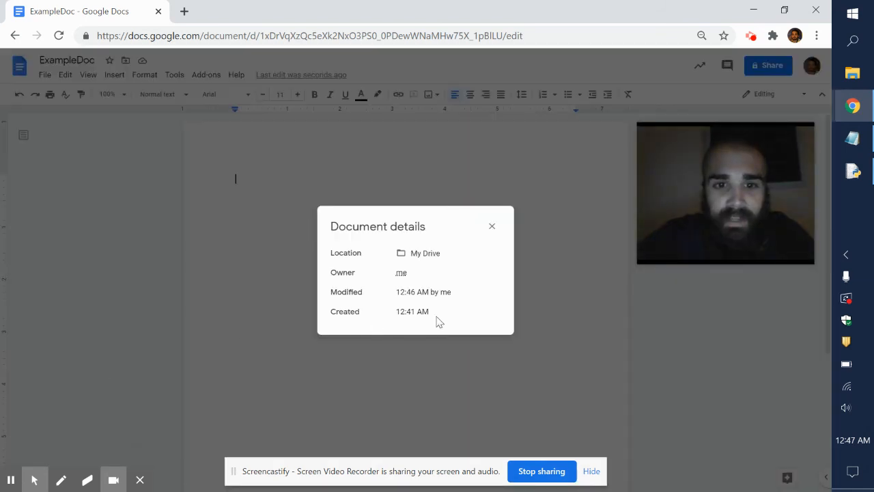
mouse_move(409, 312)
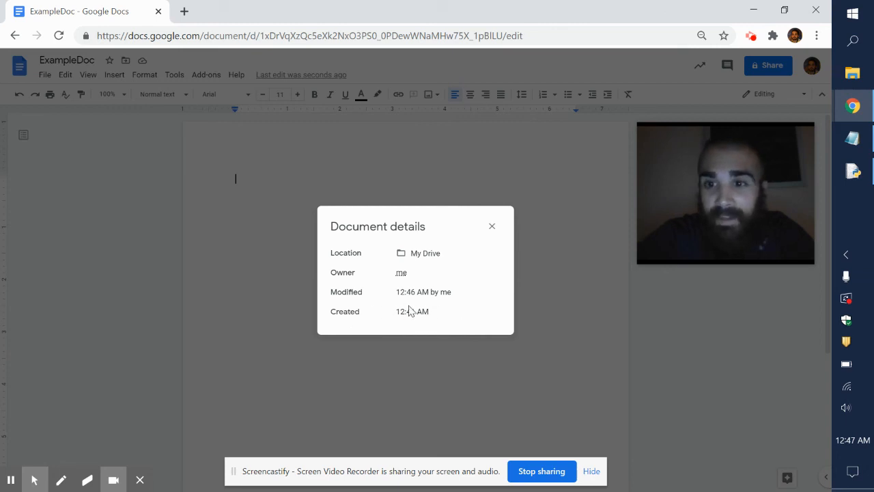